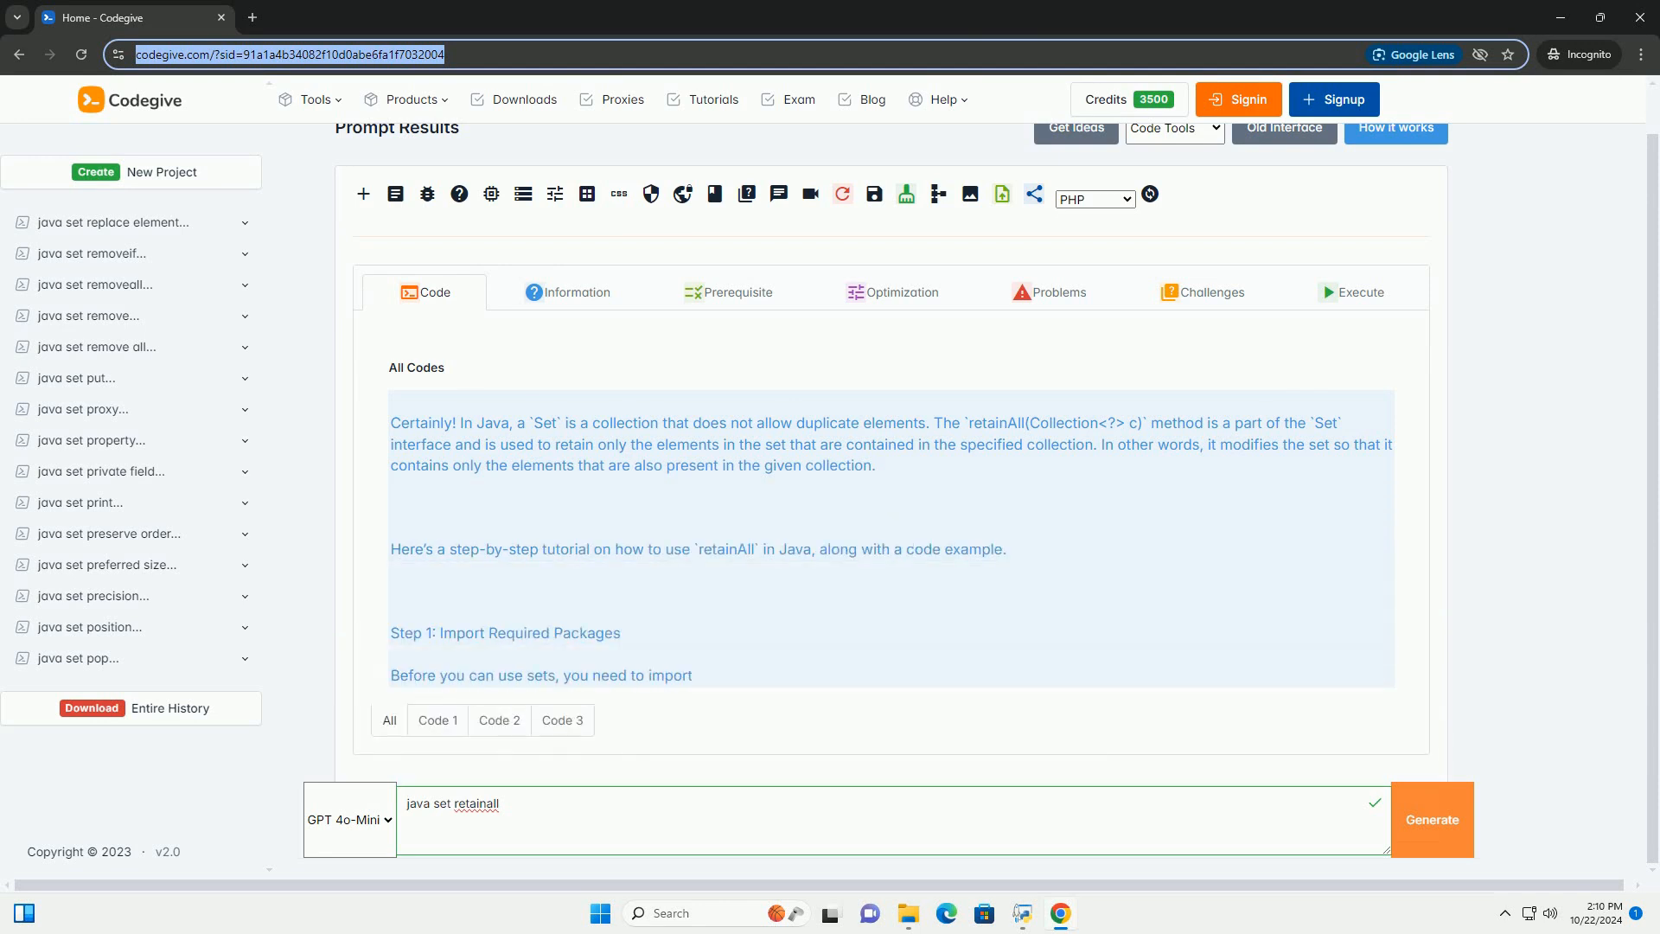
pyautogui.scroll(-3)
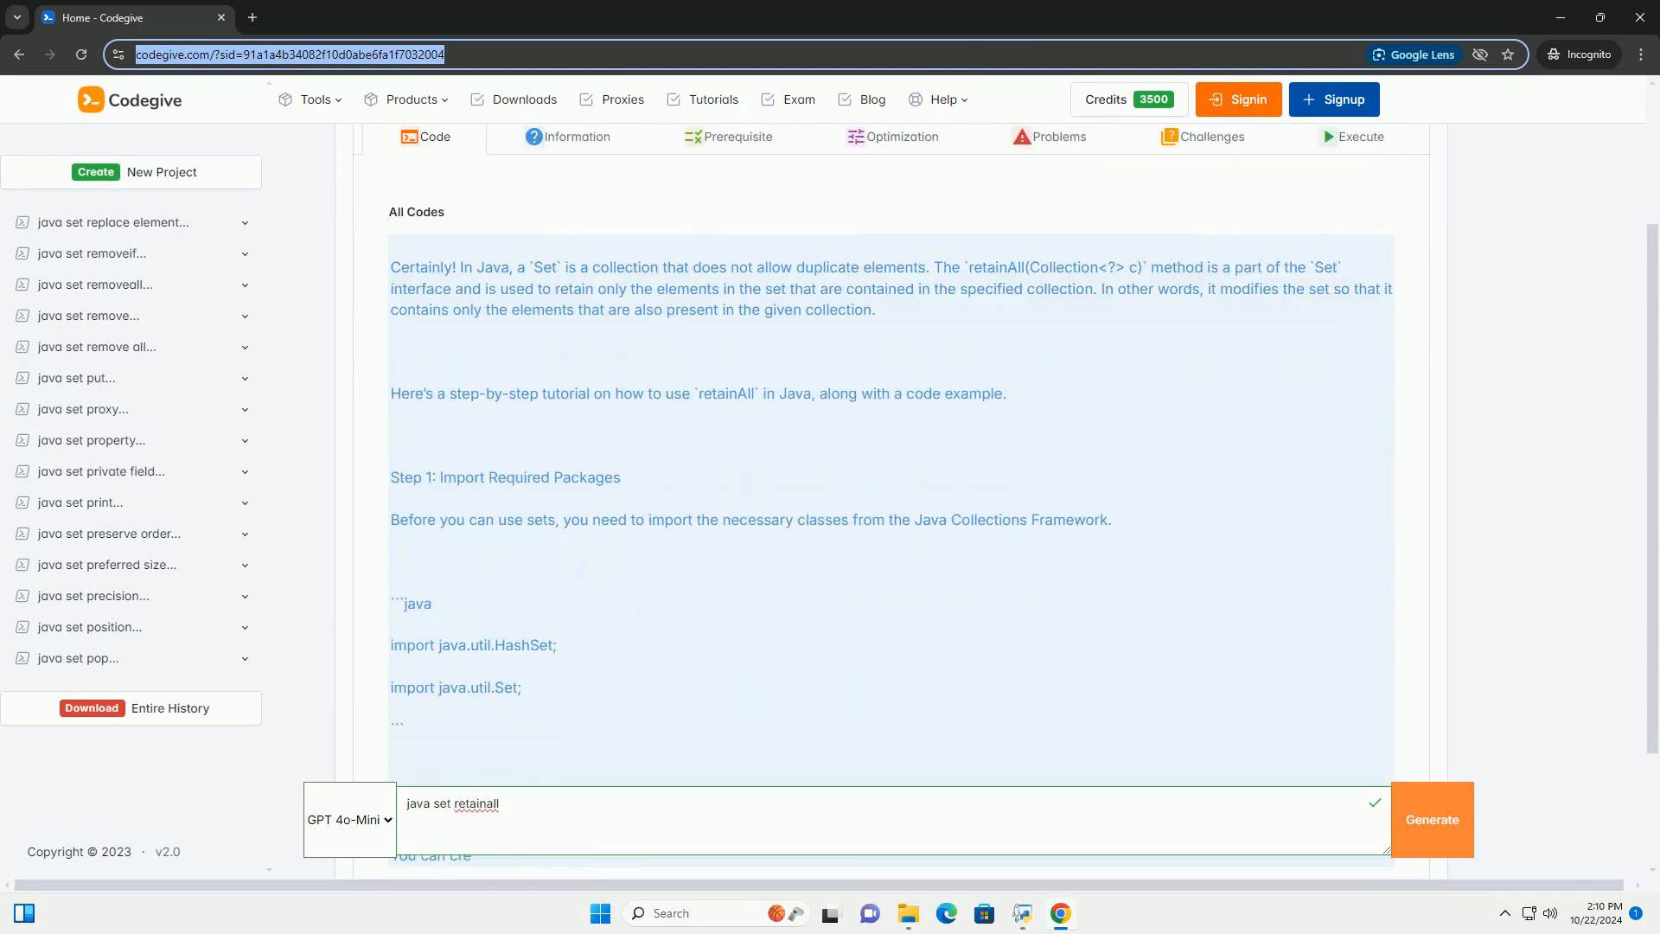
pyautogui.scroll(-3)
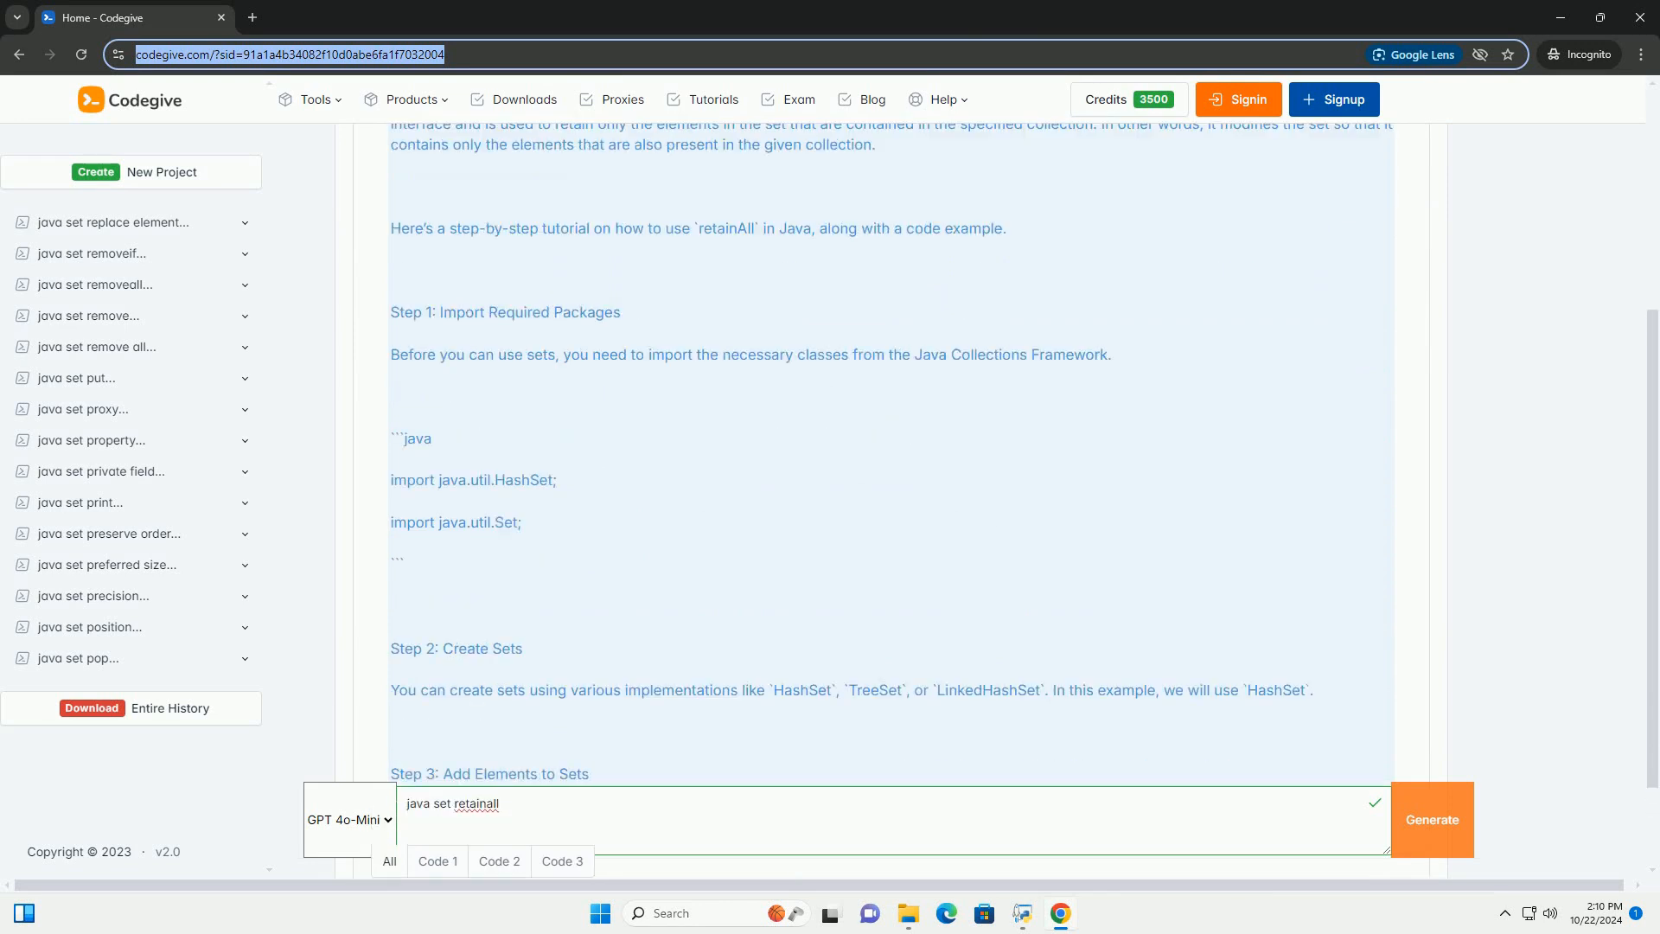
pyautogui.scroll(-3)
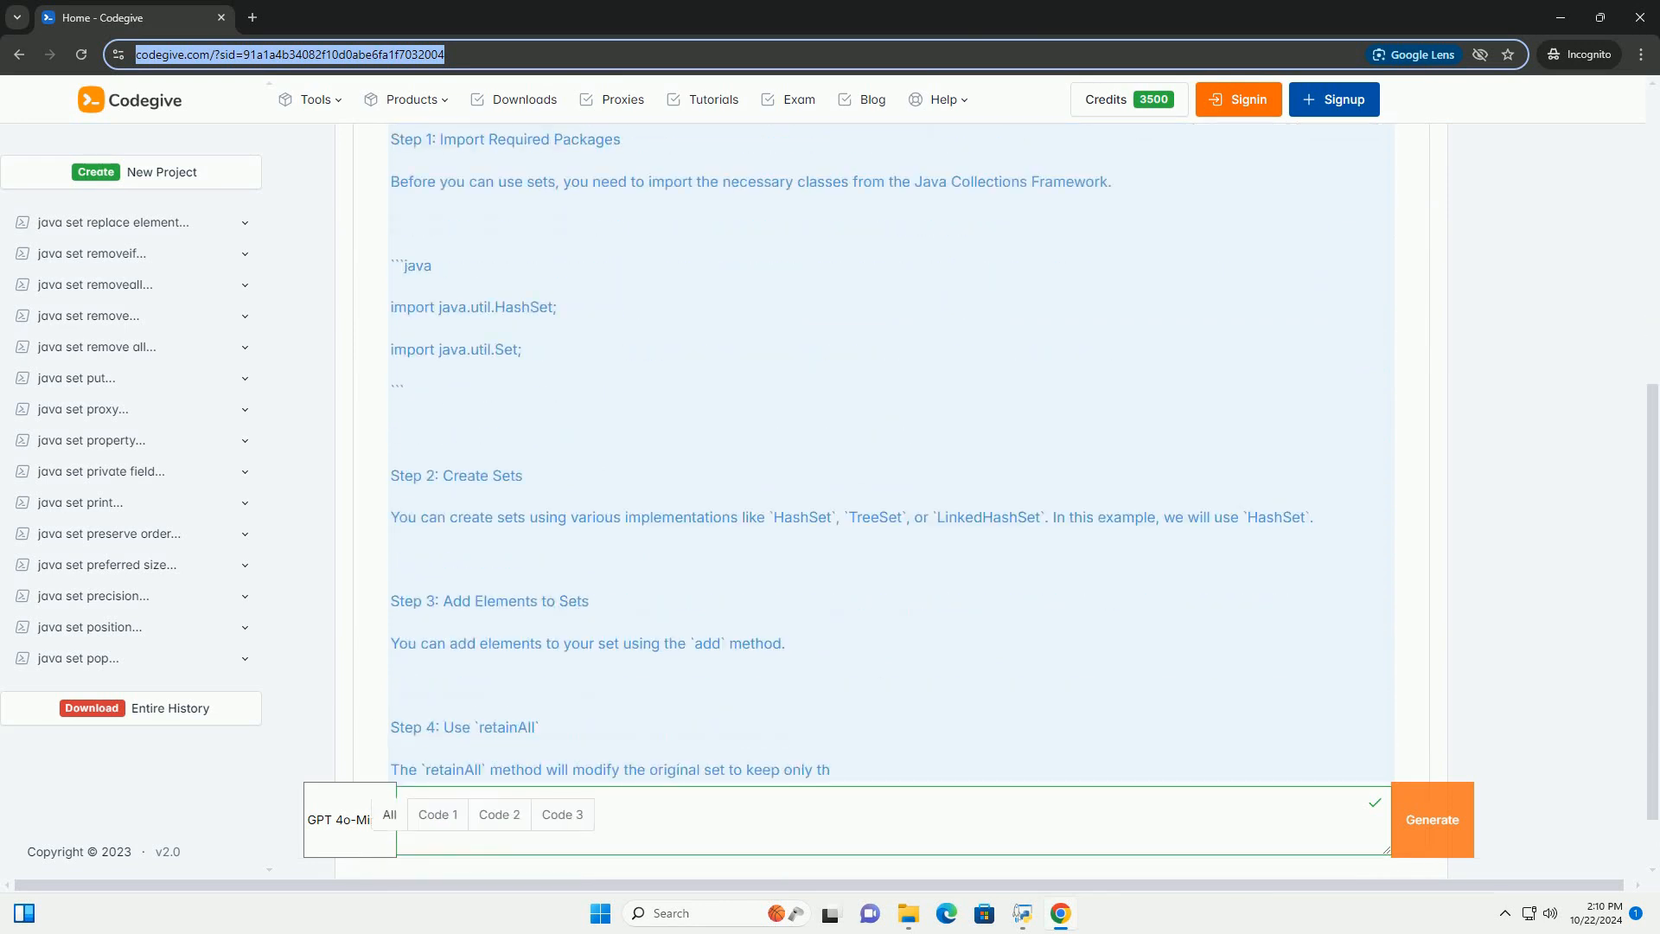
pyautogui.scroll(-3)
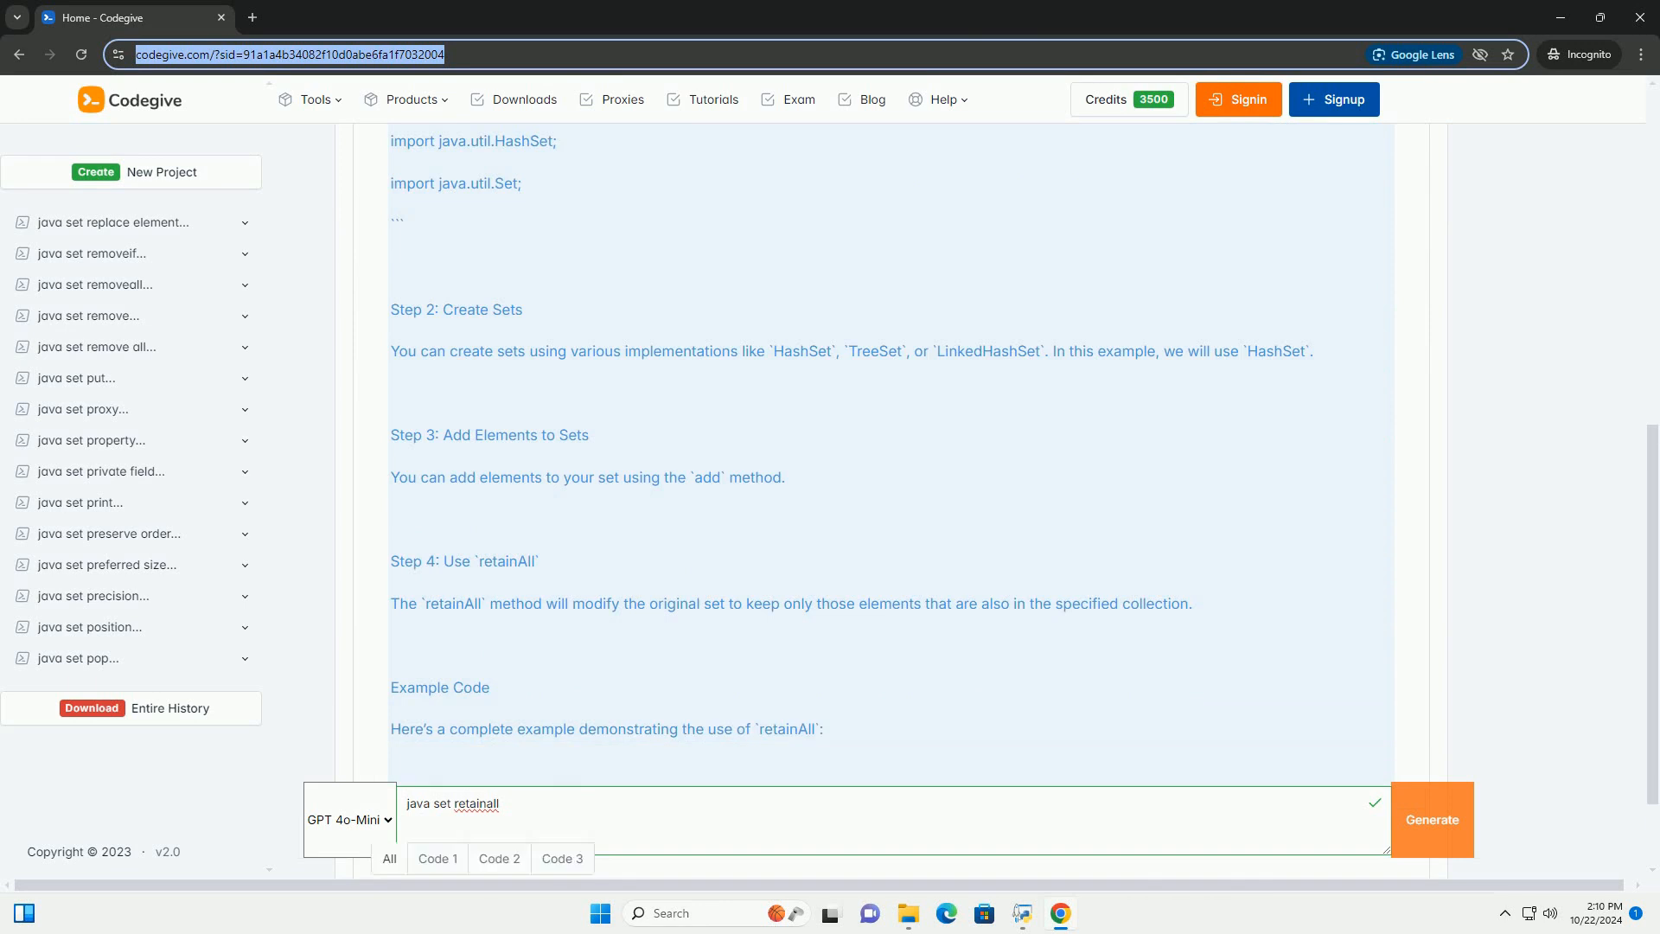
pyautogui.scroll(-3)
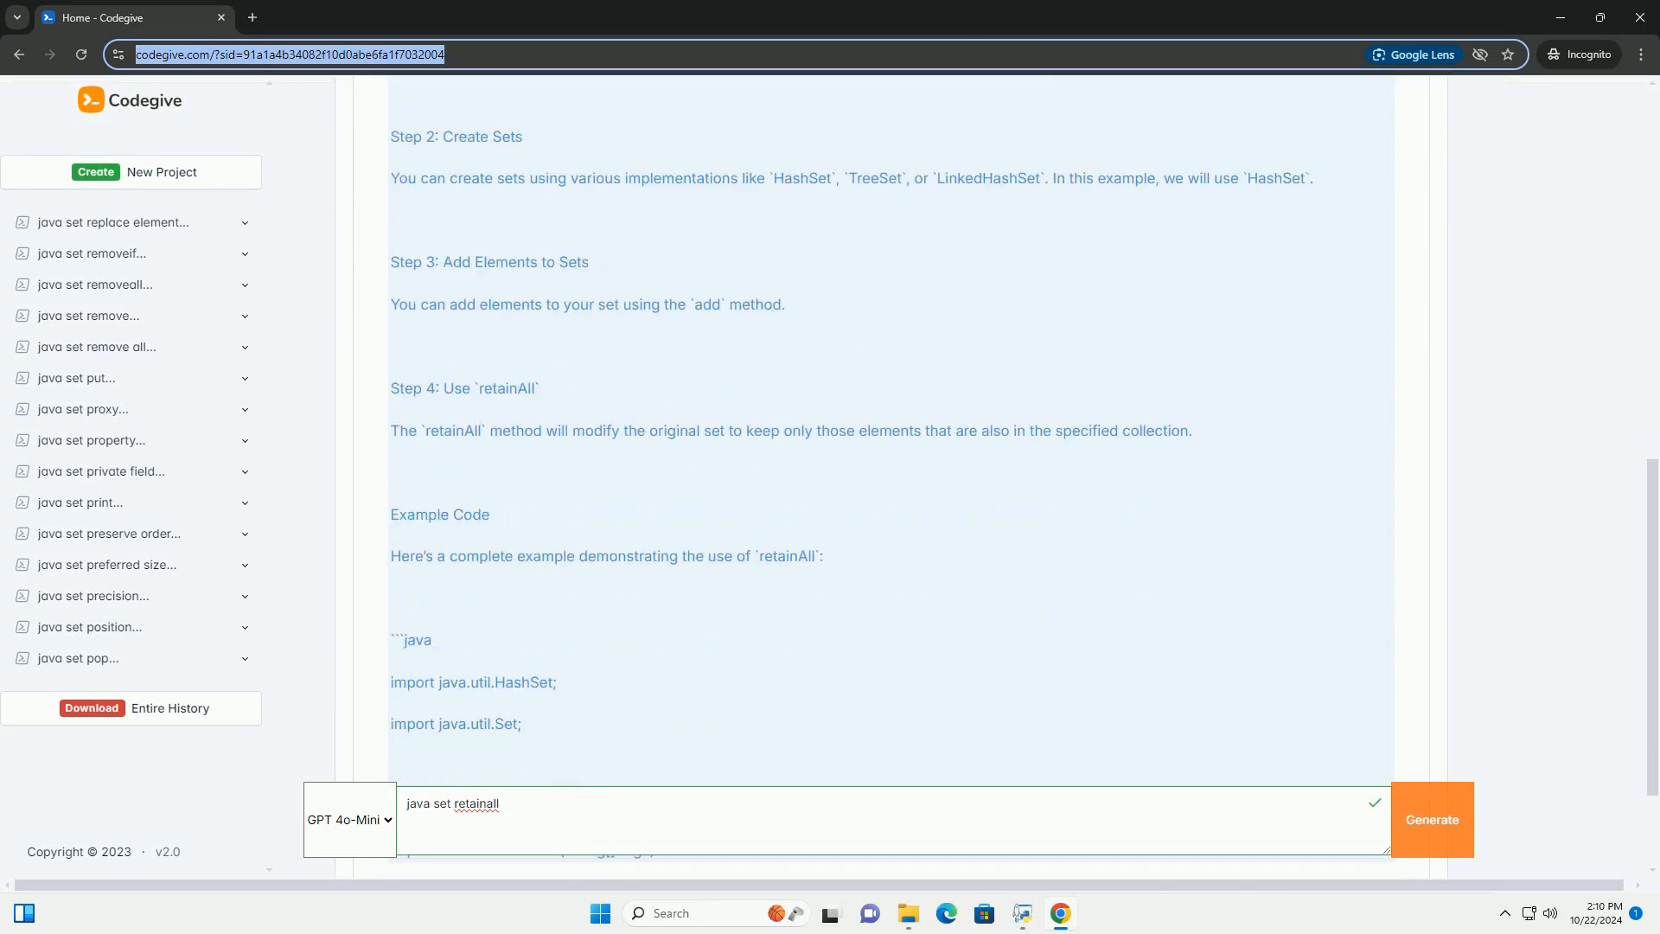
pyautogui.scroll(-3)
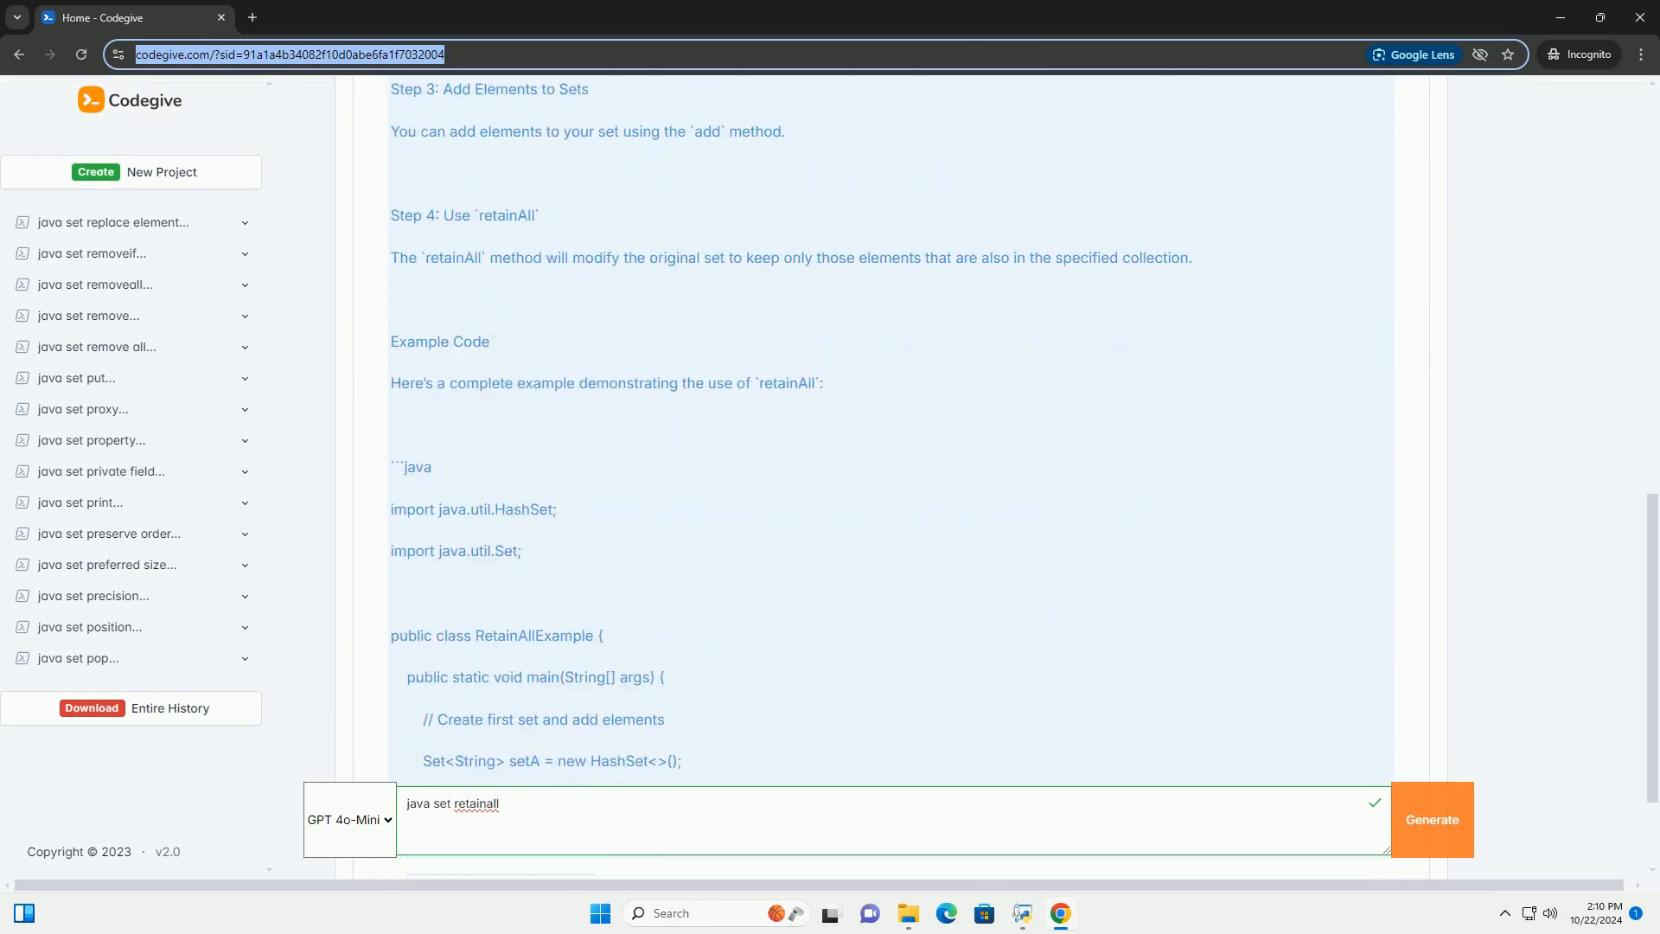
pyautogui.scroll(-3)
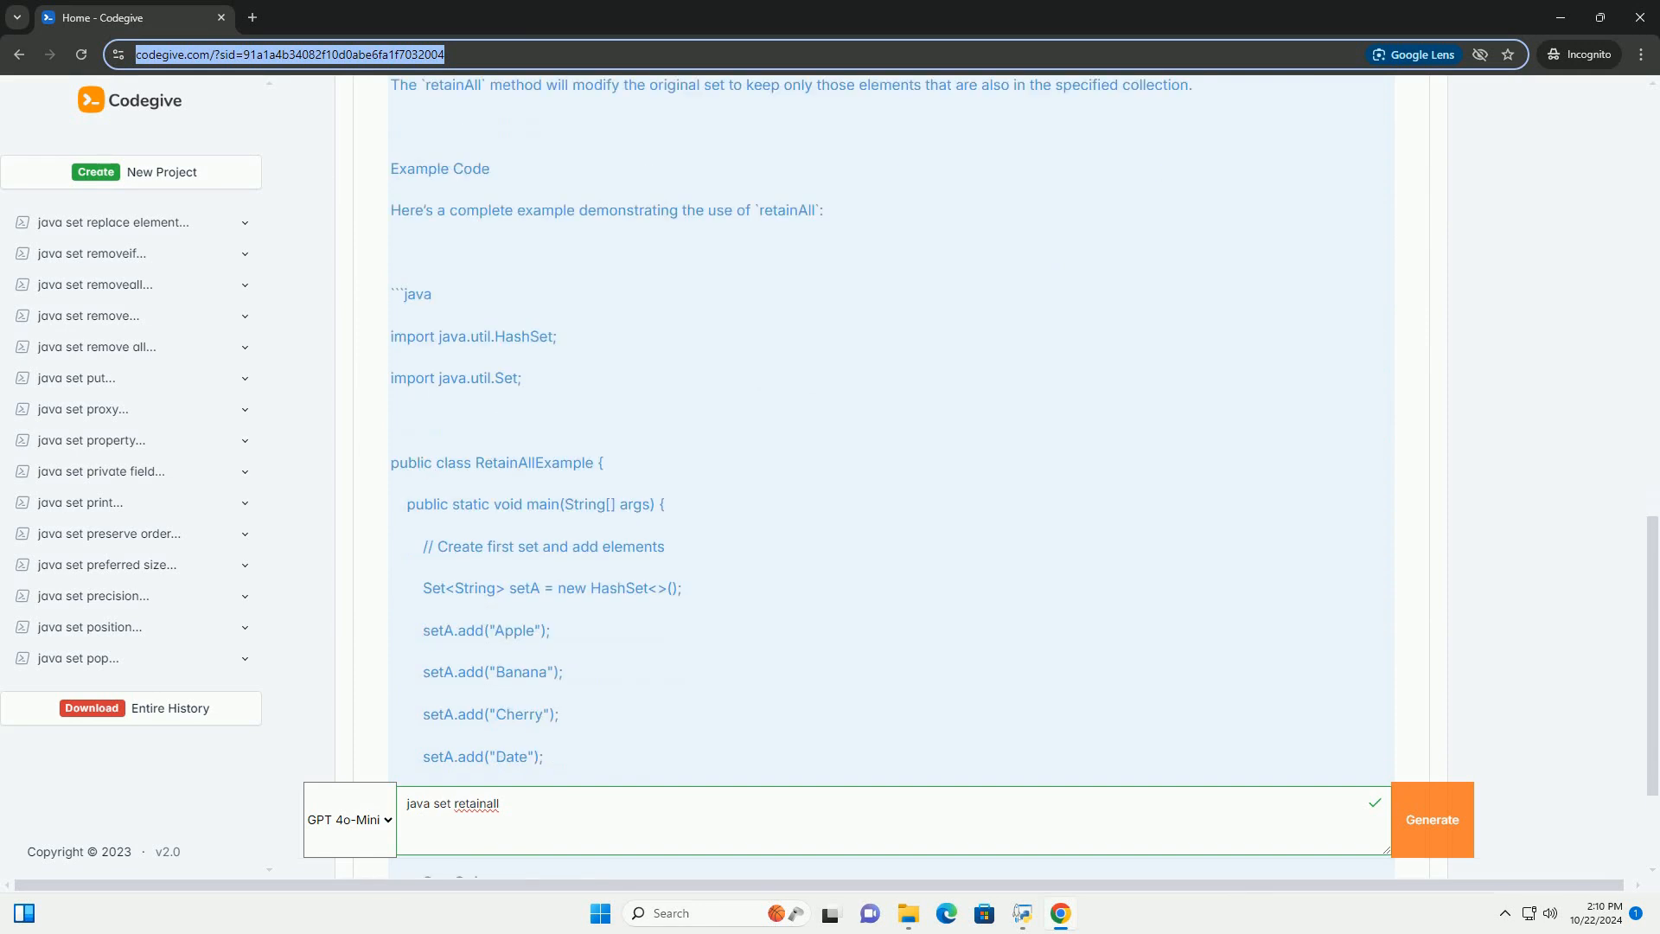
pyautogui.scroll(-3)
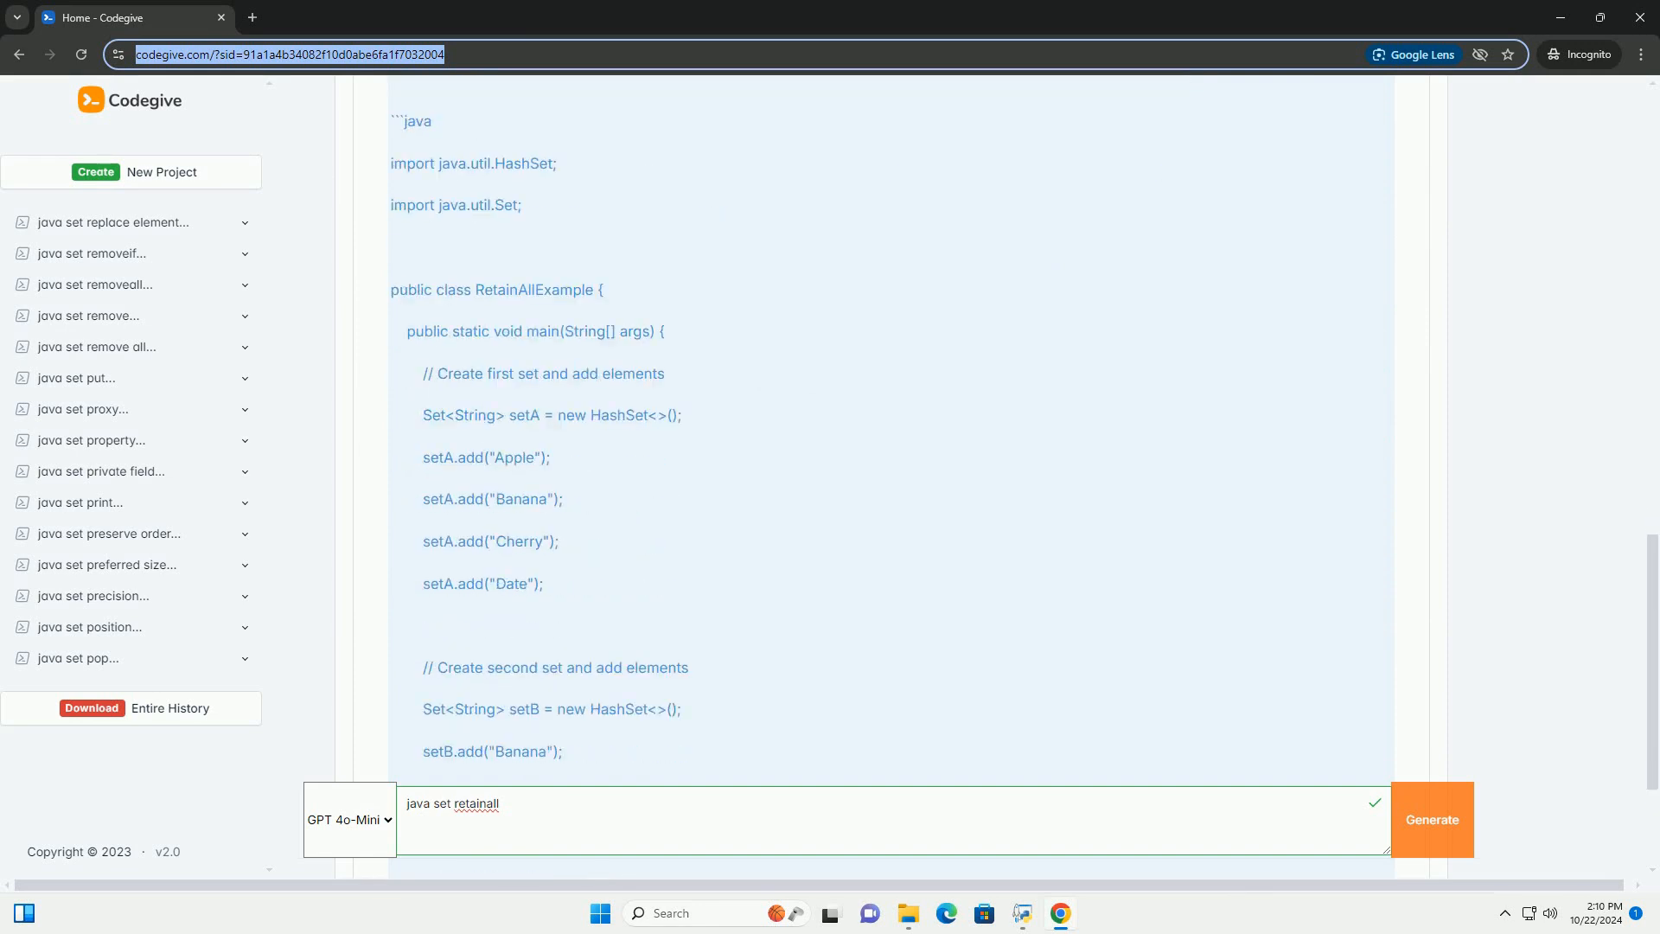
pyautogui.scroll(-3)
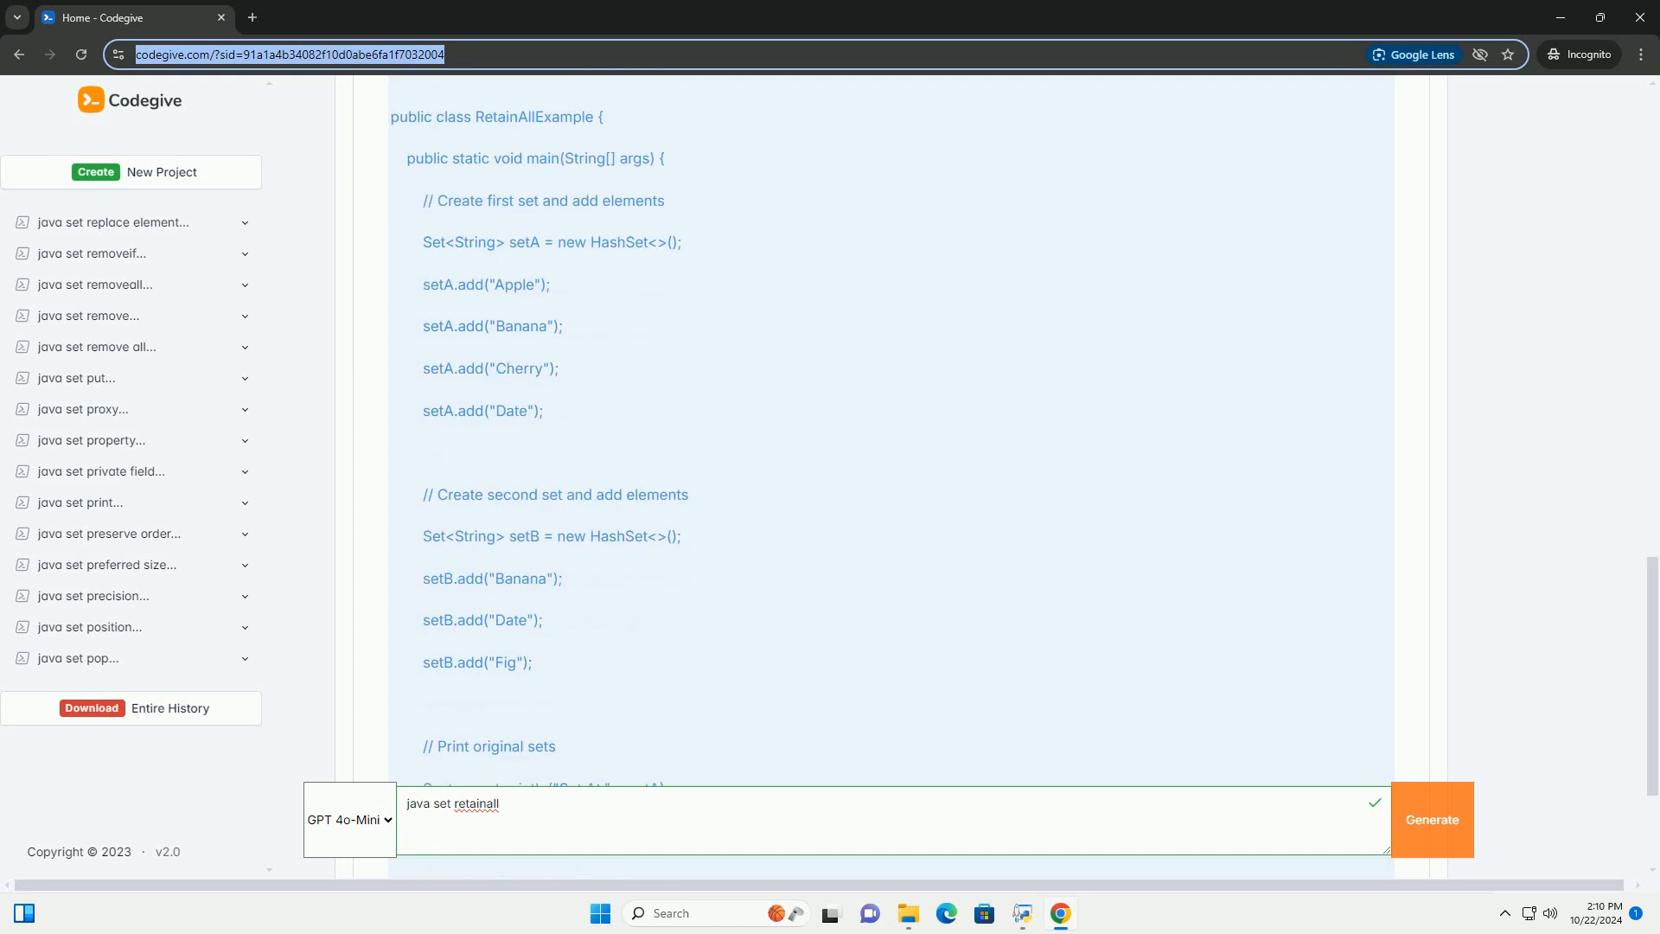
pyautogui.scroll(-3)
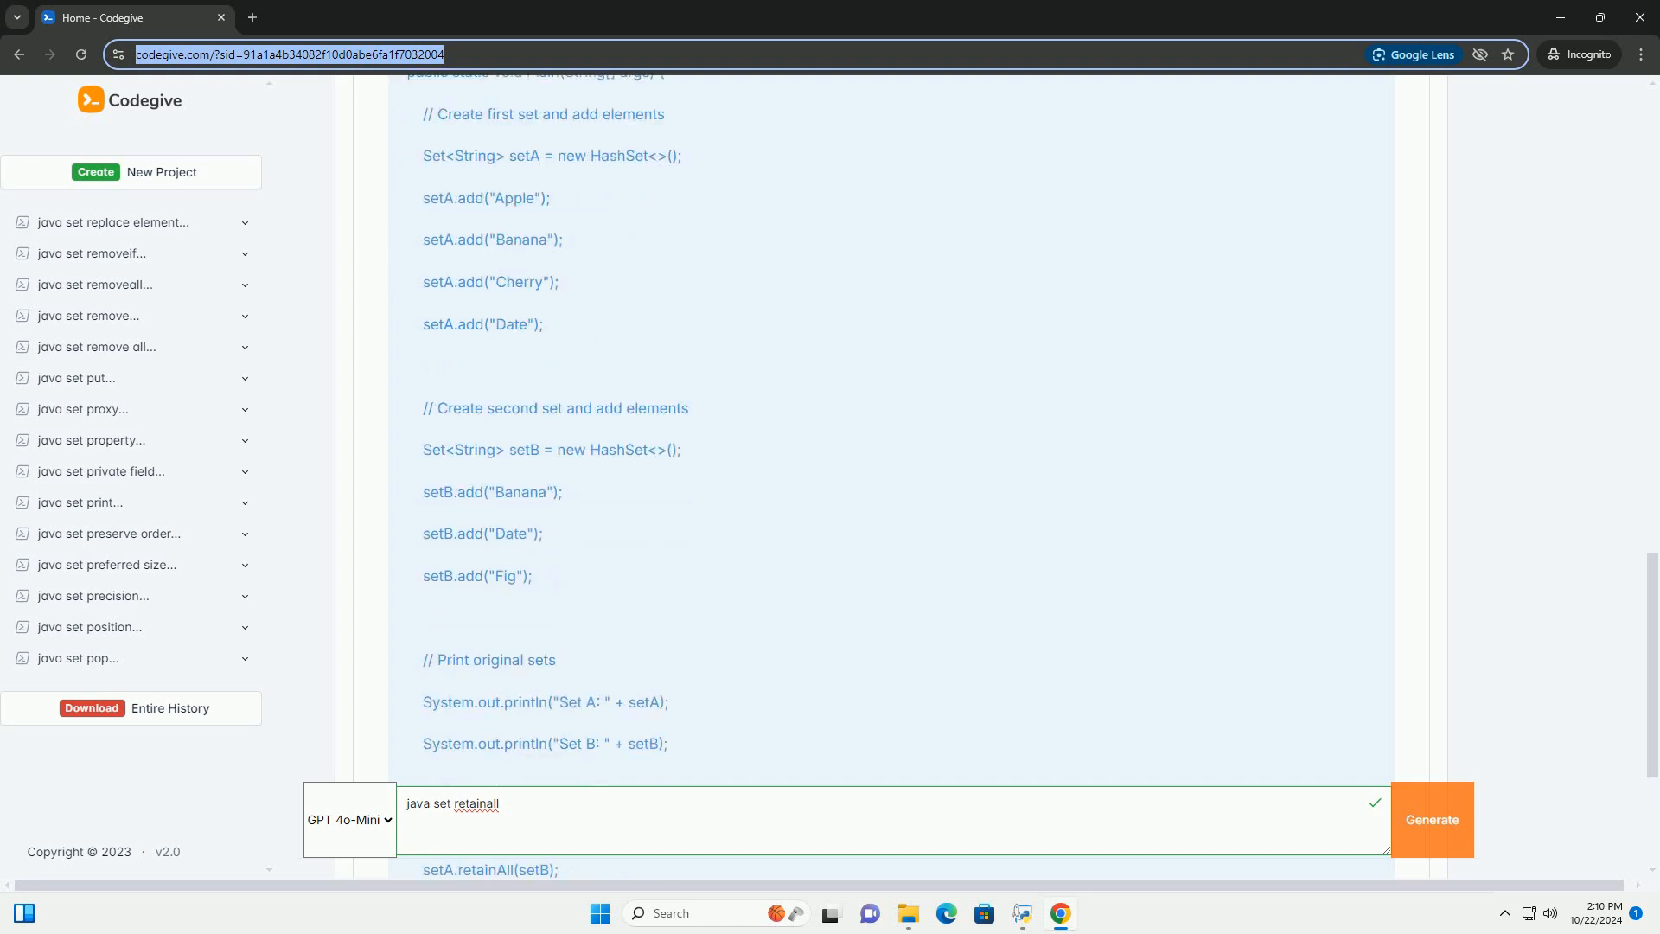
pyautogui.scroll(-3)
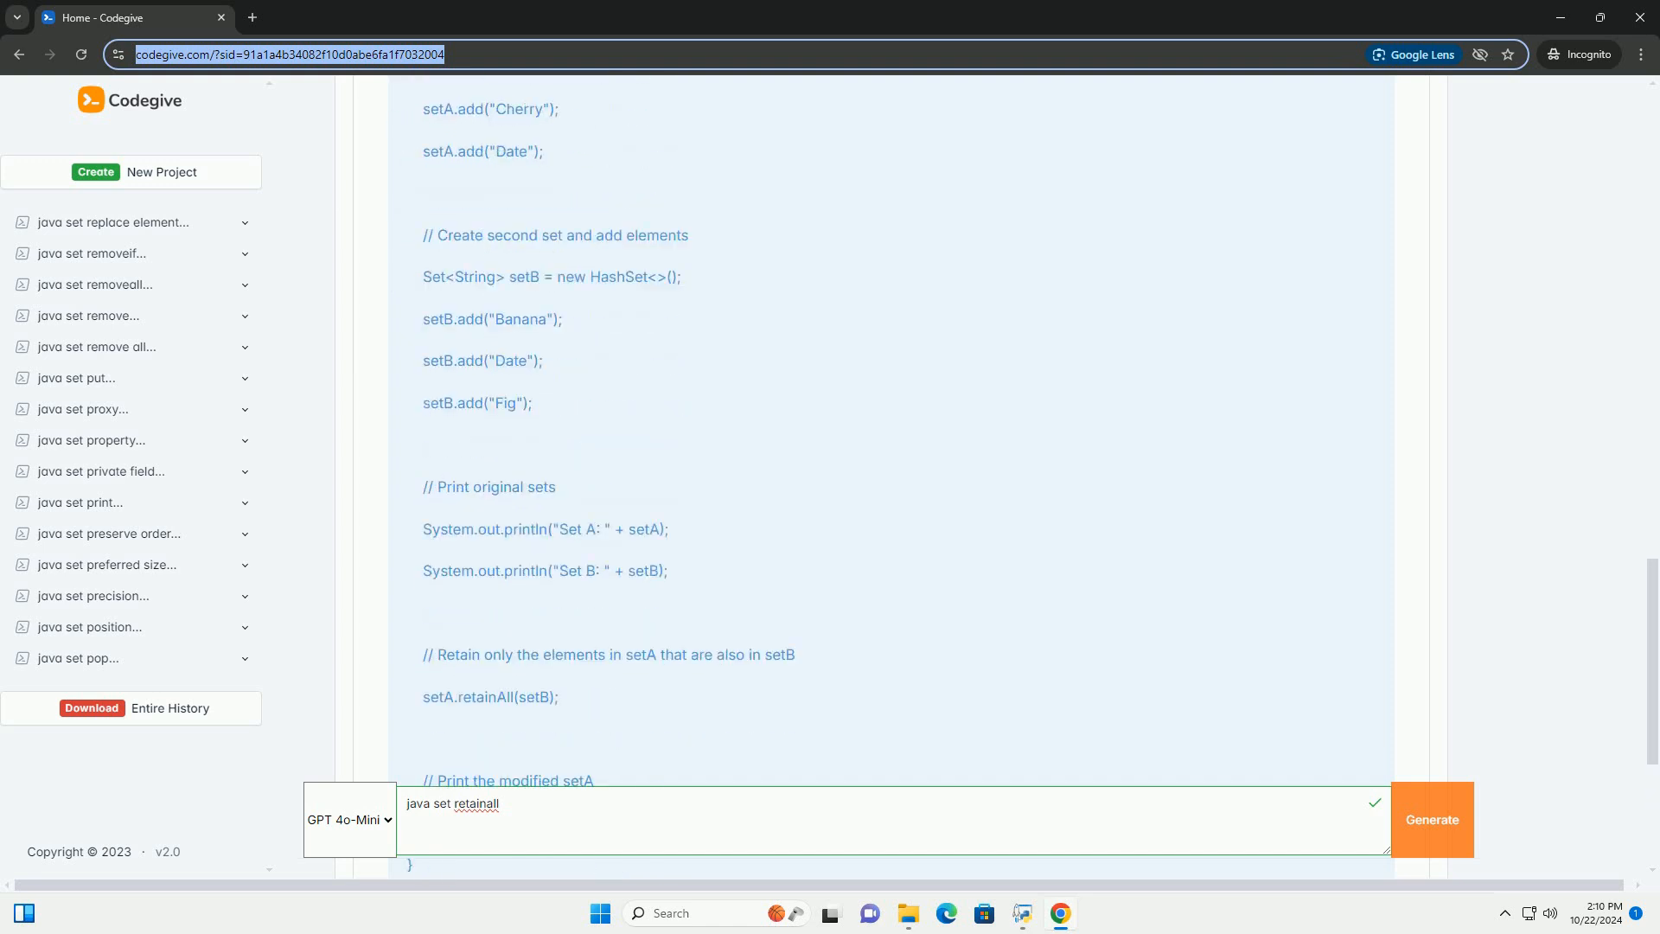
pyautogui.scroll(-3)
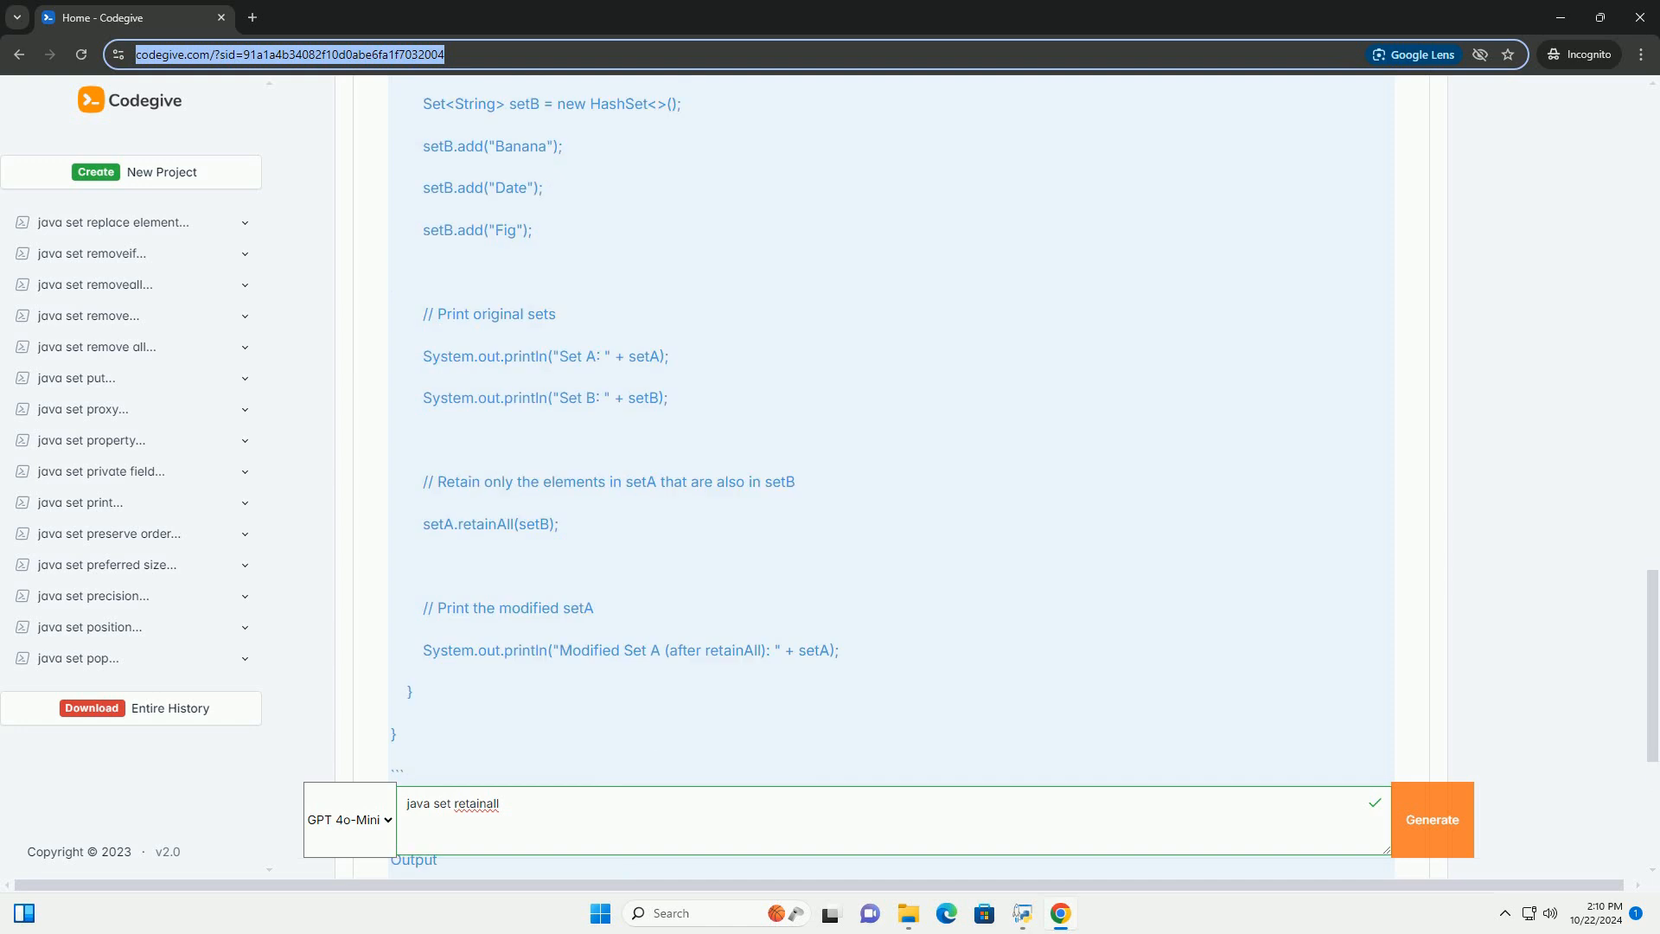
pyautogui.scroll(-3)
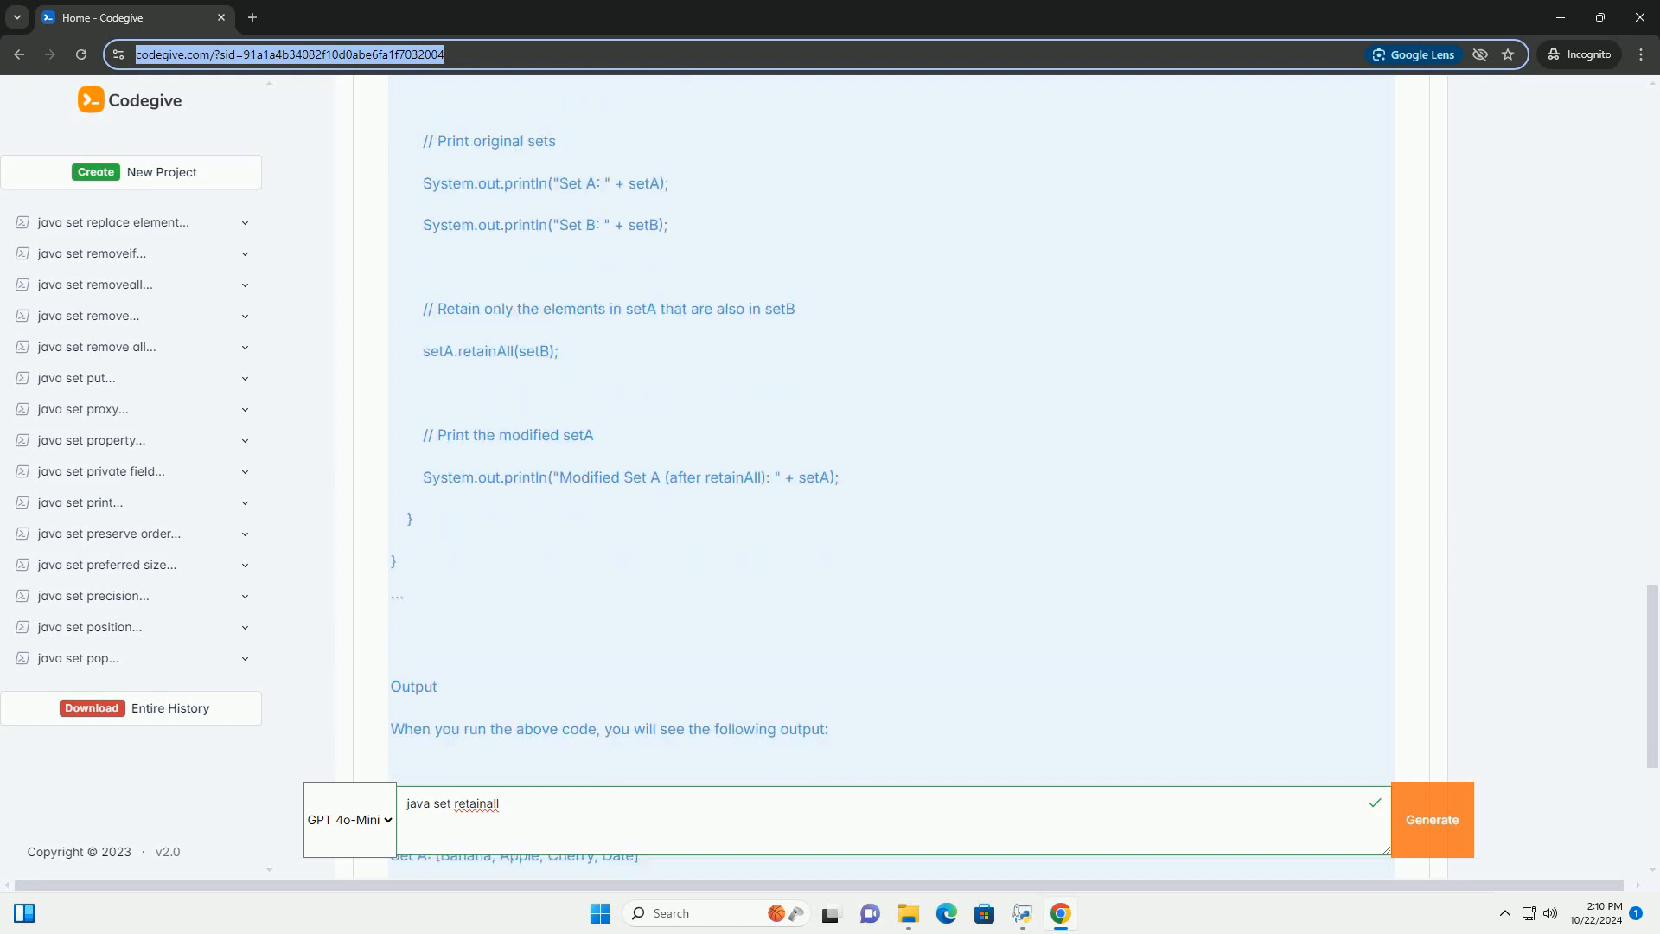
pyautogui.scroll(-3)
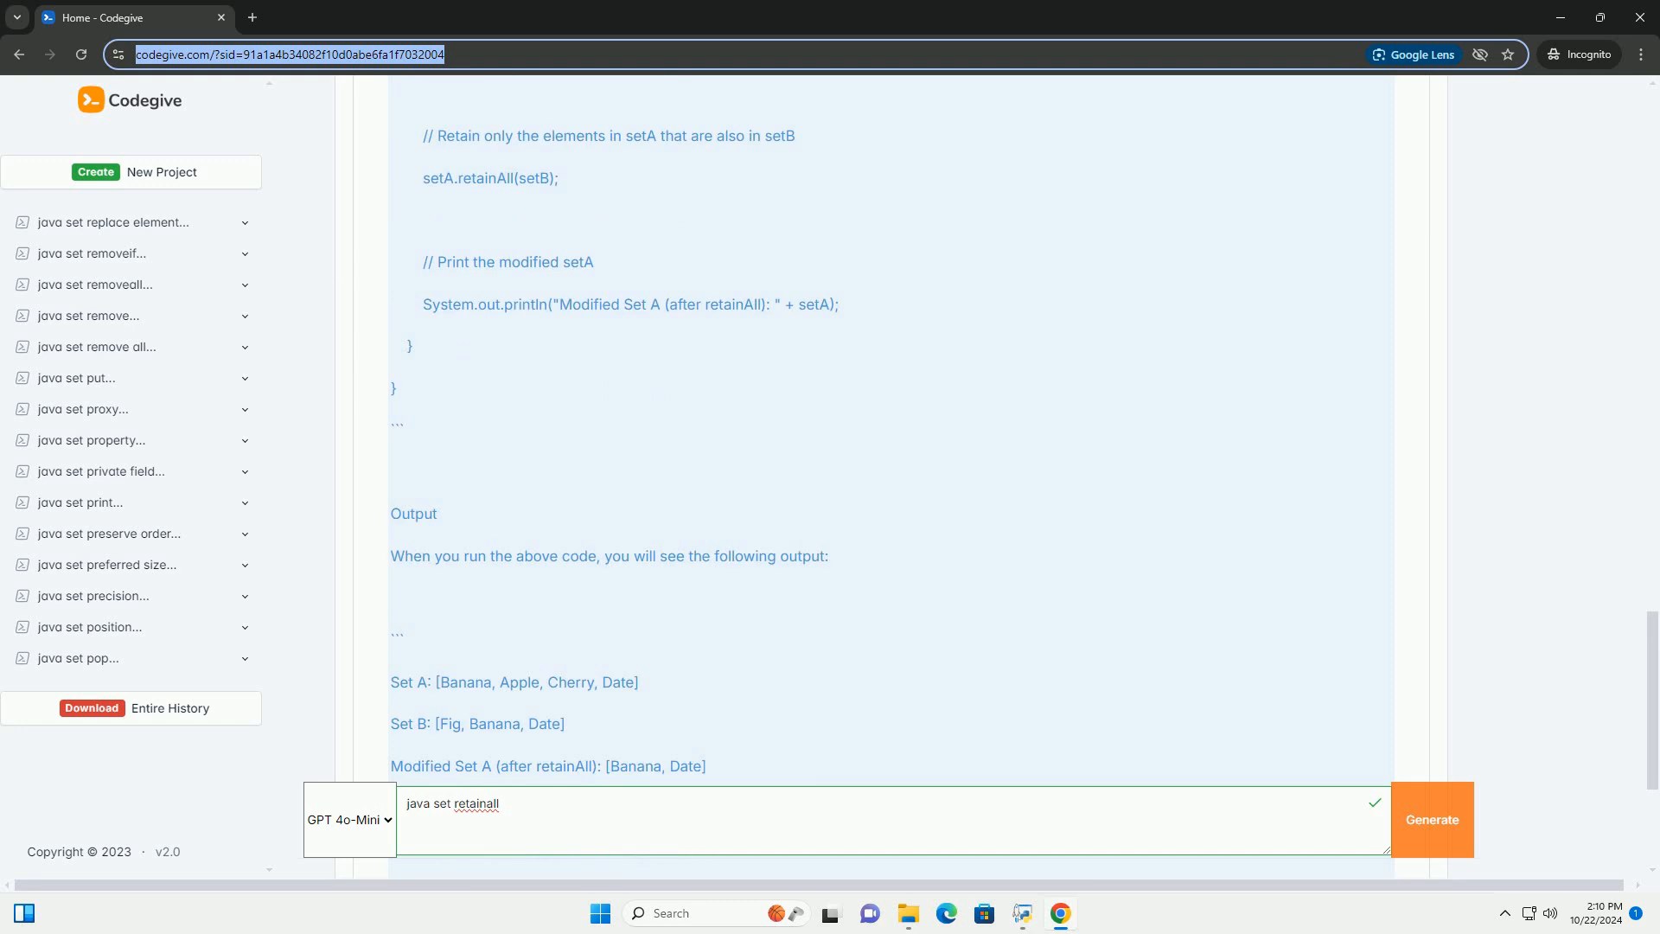
pyautogui.scroll(-3)
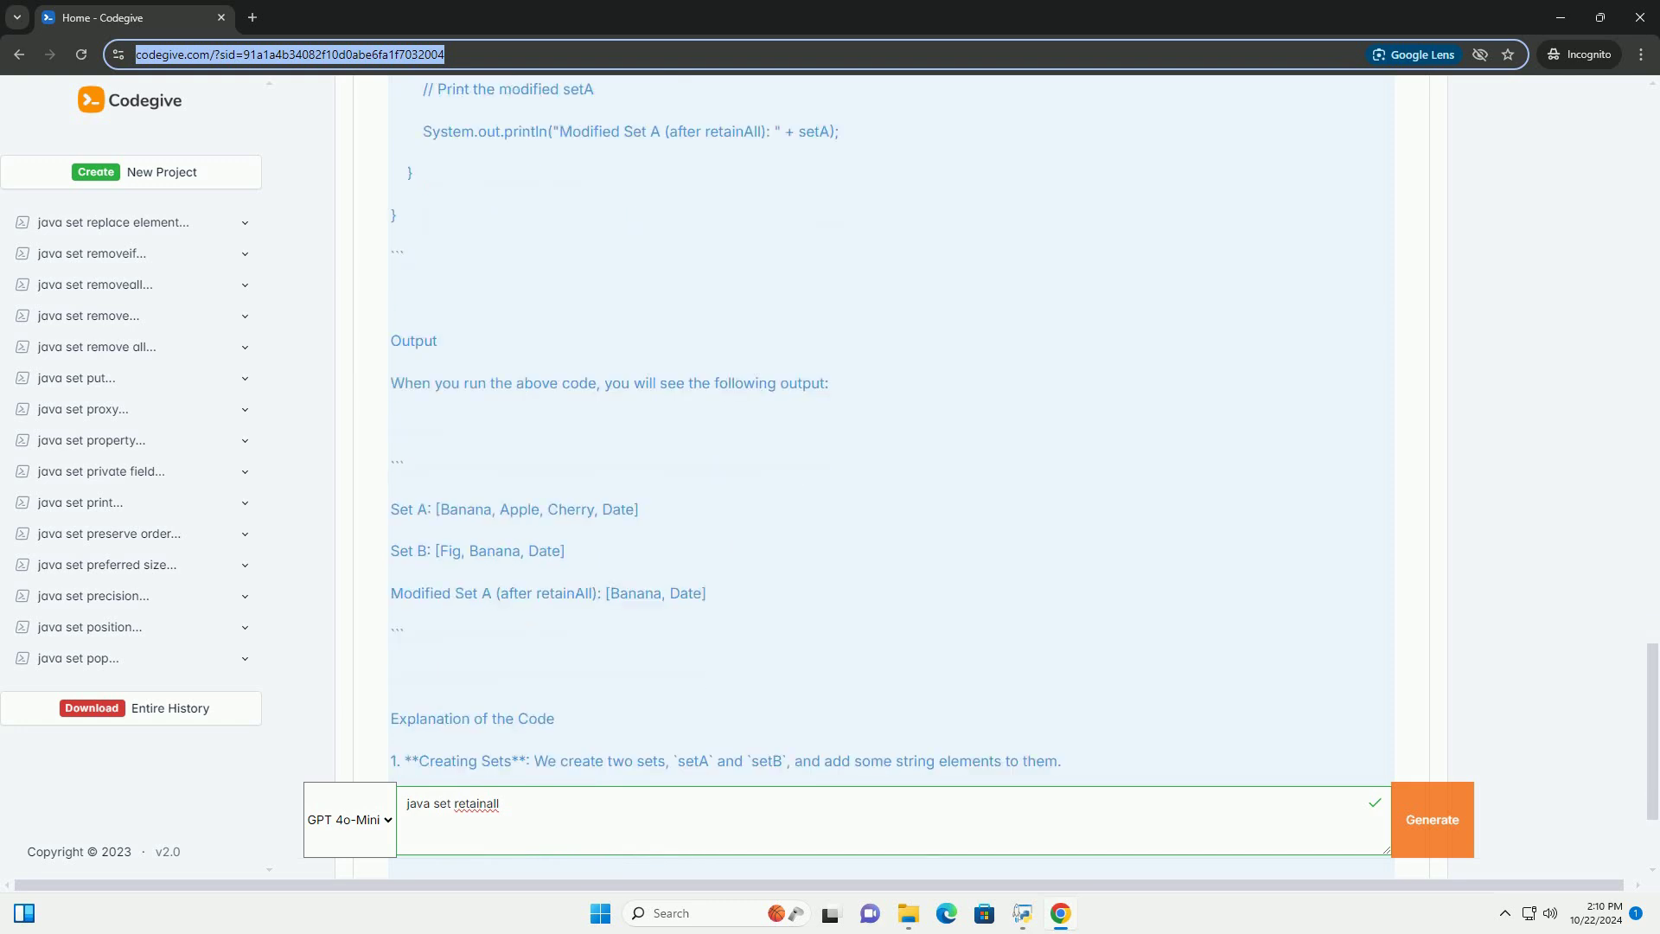
pyautogui.scroll(-3)
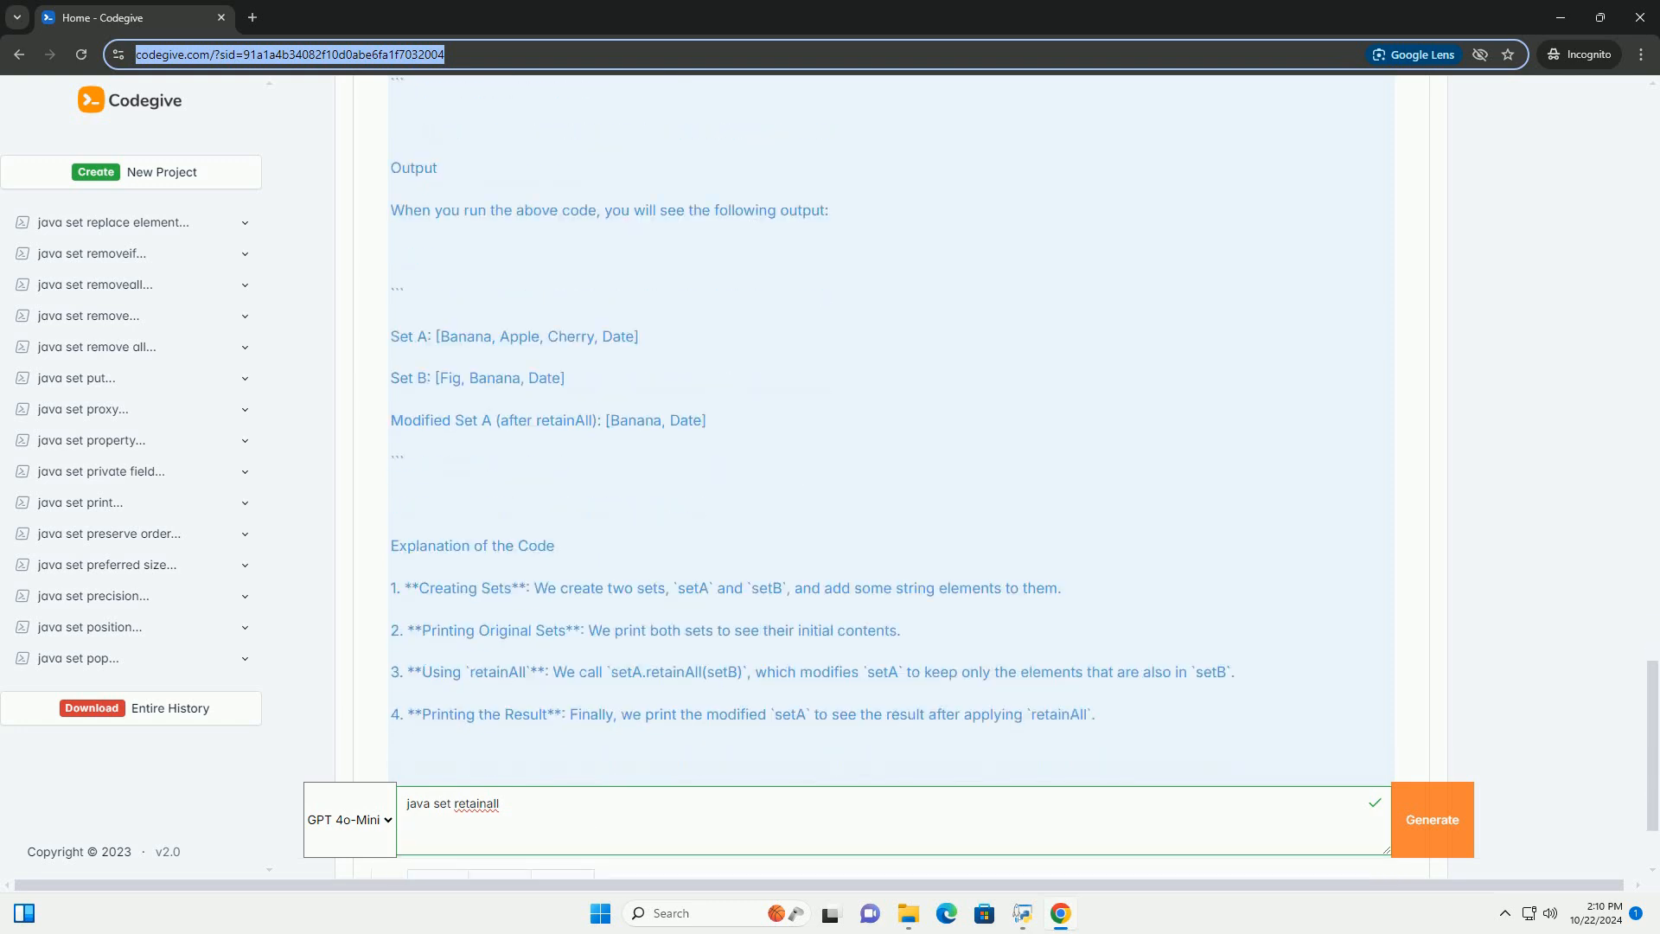
pyautogui.scroll(-3)
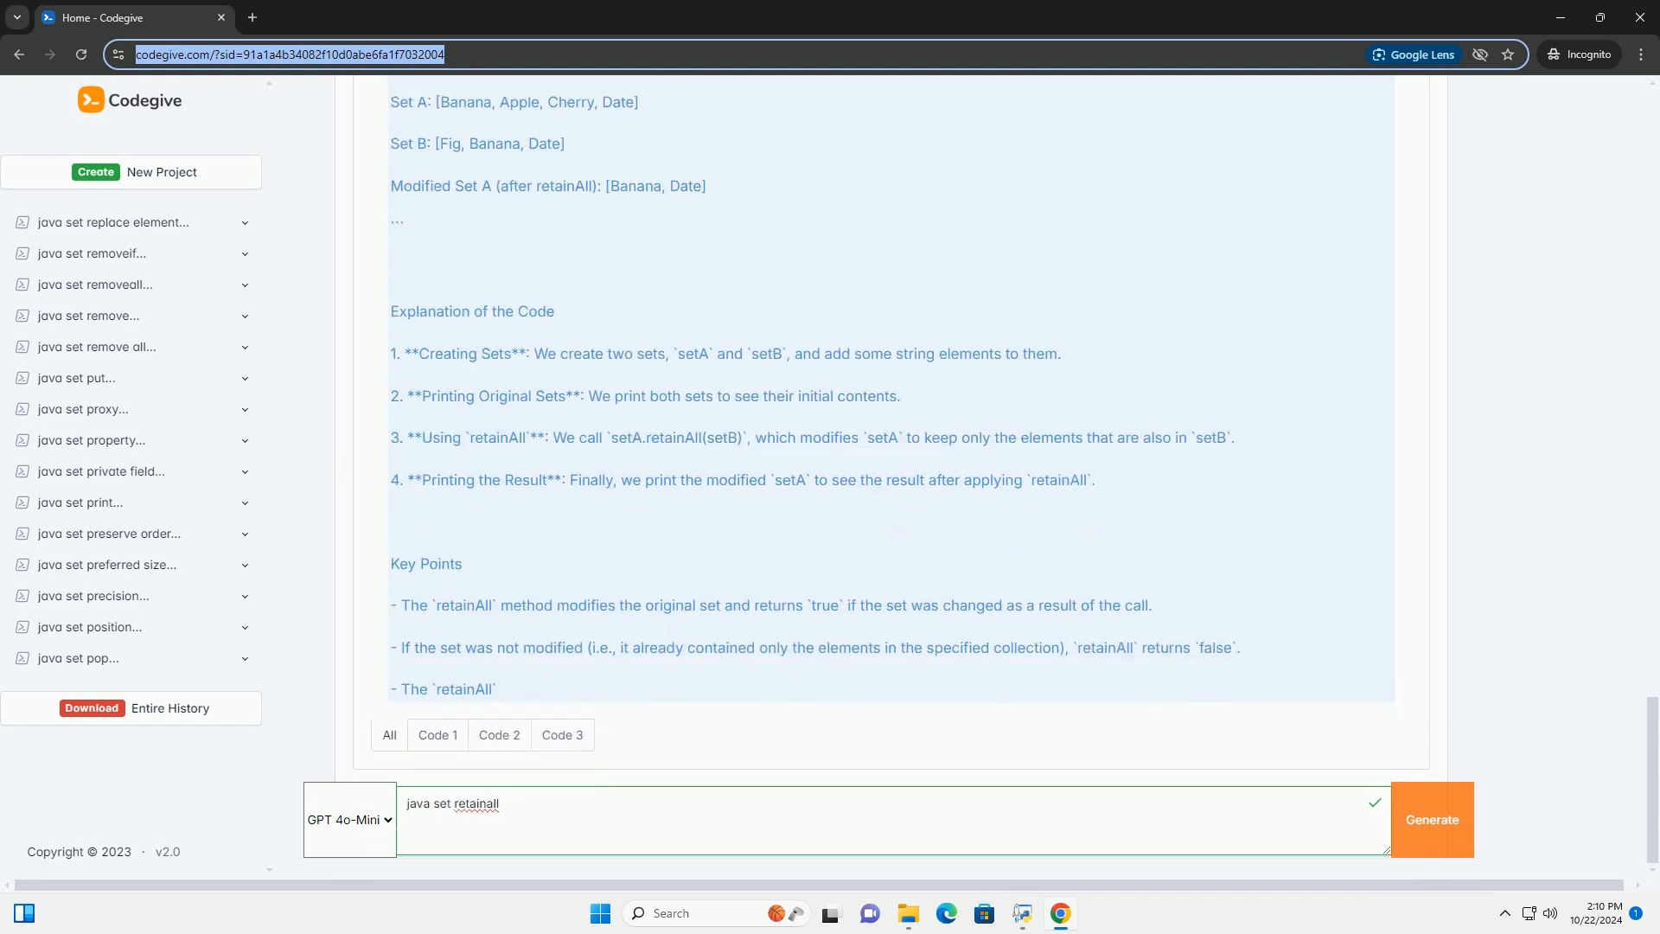
pyautogui.scroll(-3)
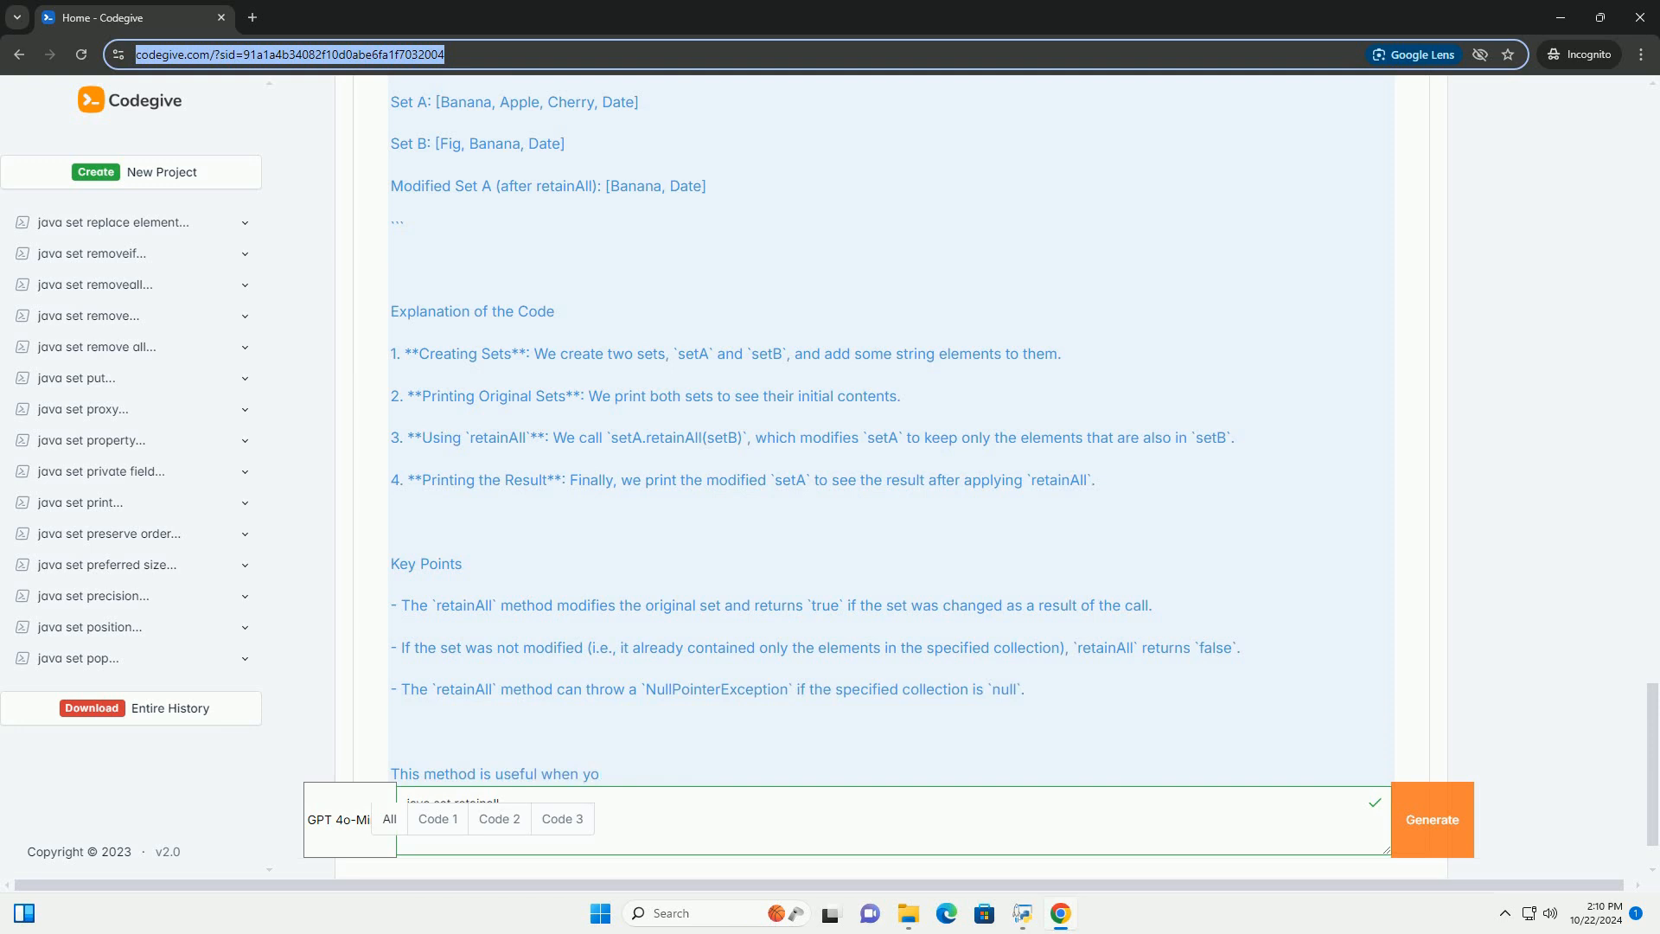
pyautogui.scroll(-3)
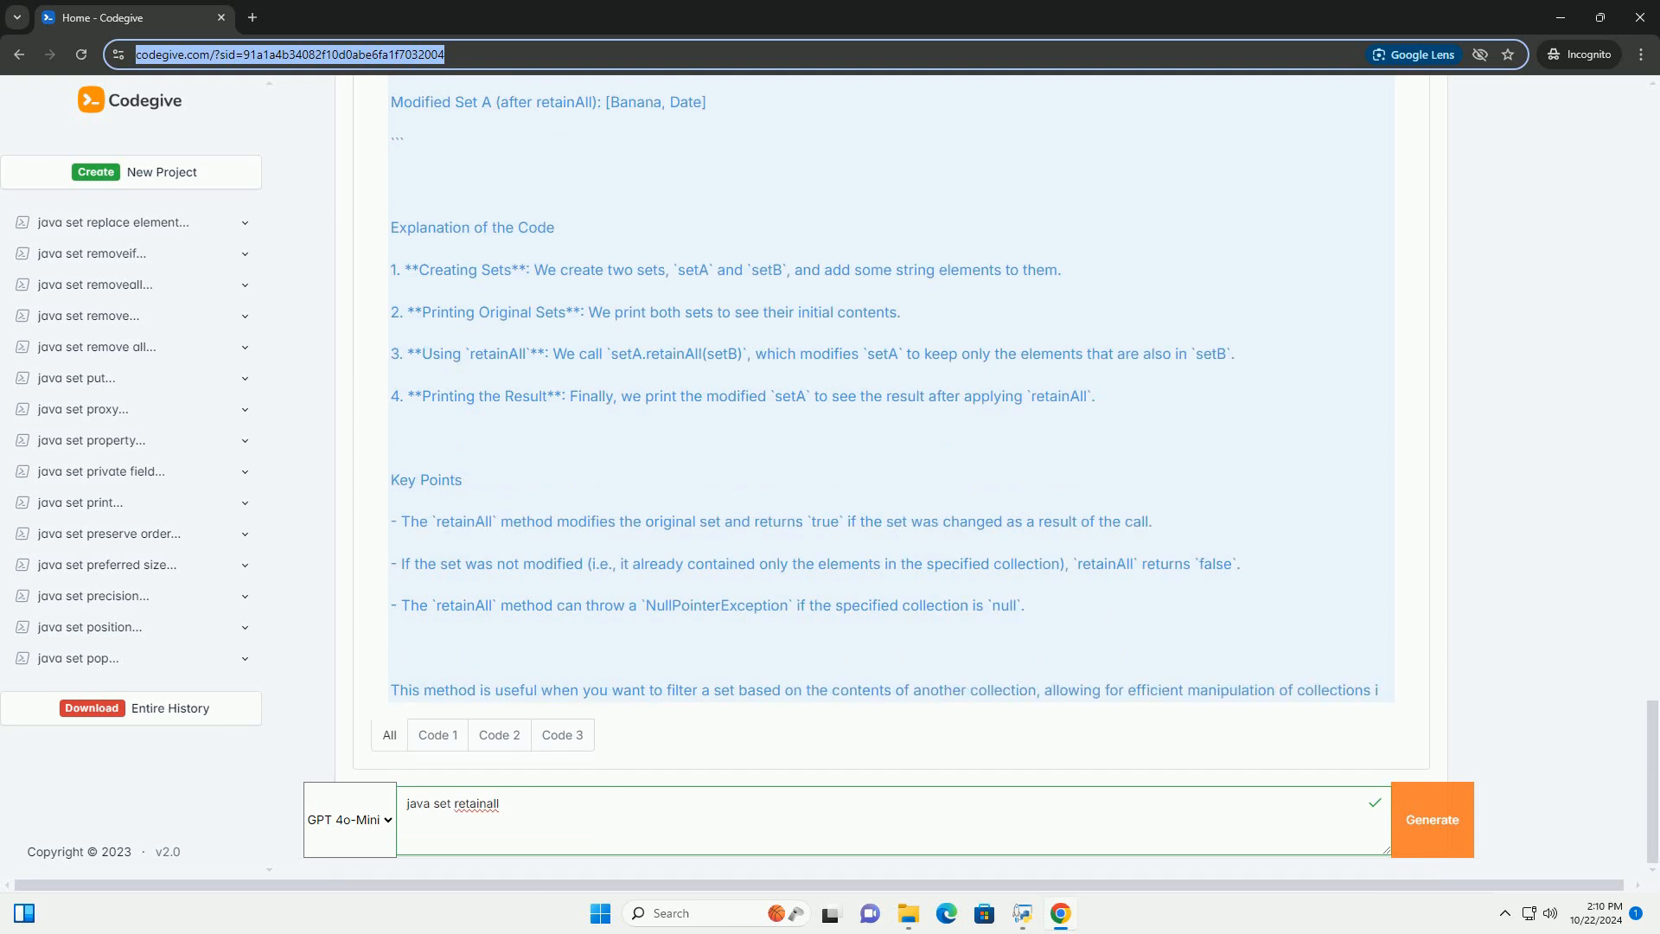